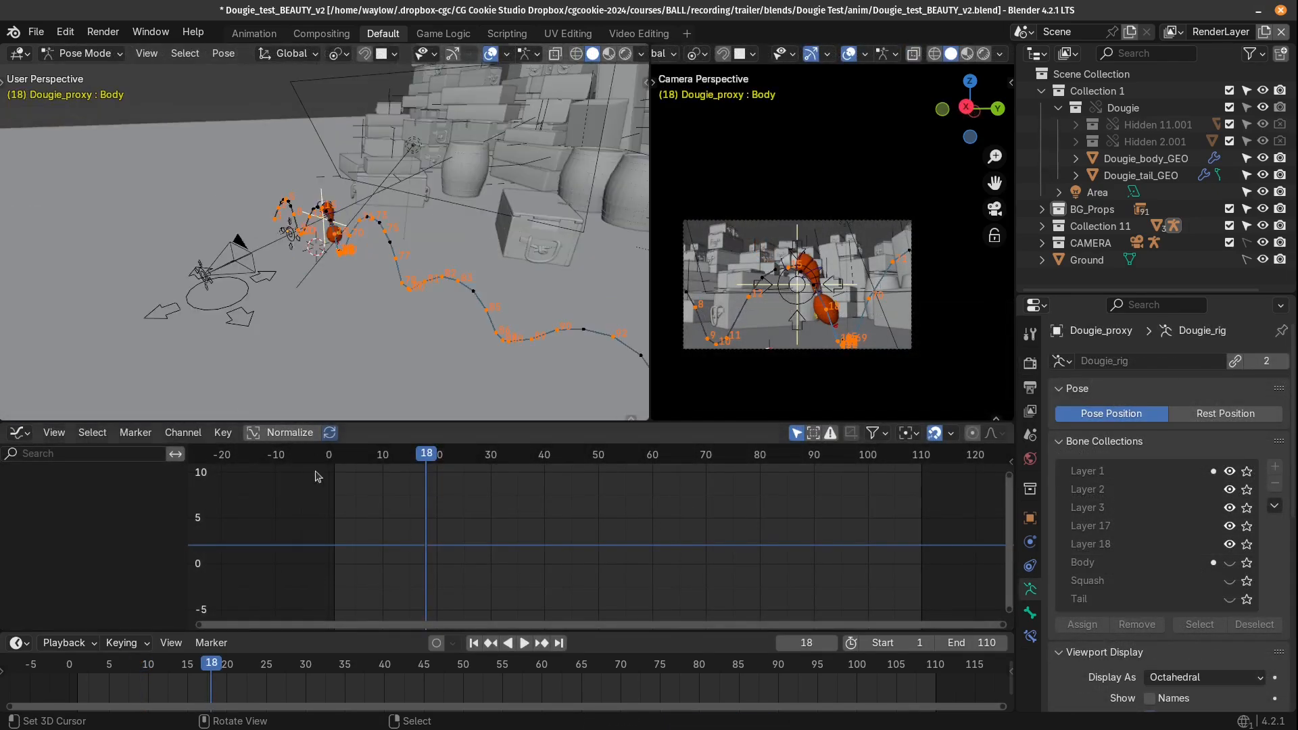
# Open character-ball_BEAUTY with the striped ball rig posed in Pose Mode and Ball Rig UI showing.
pyautogui.click(524, 643)
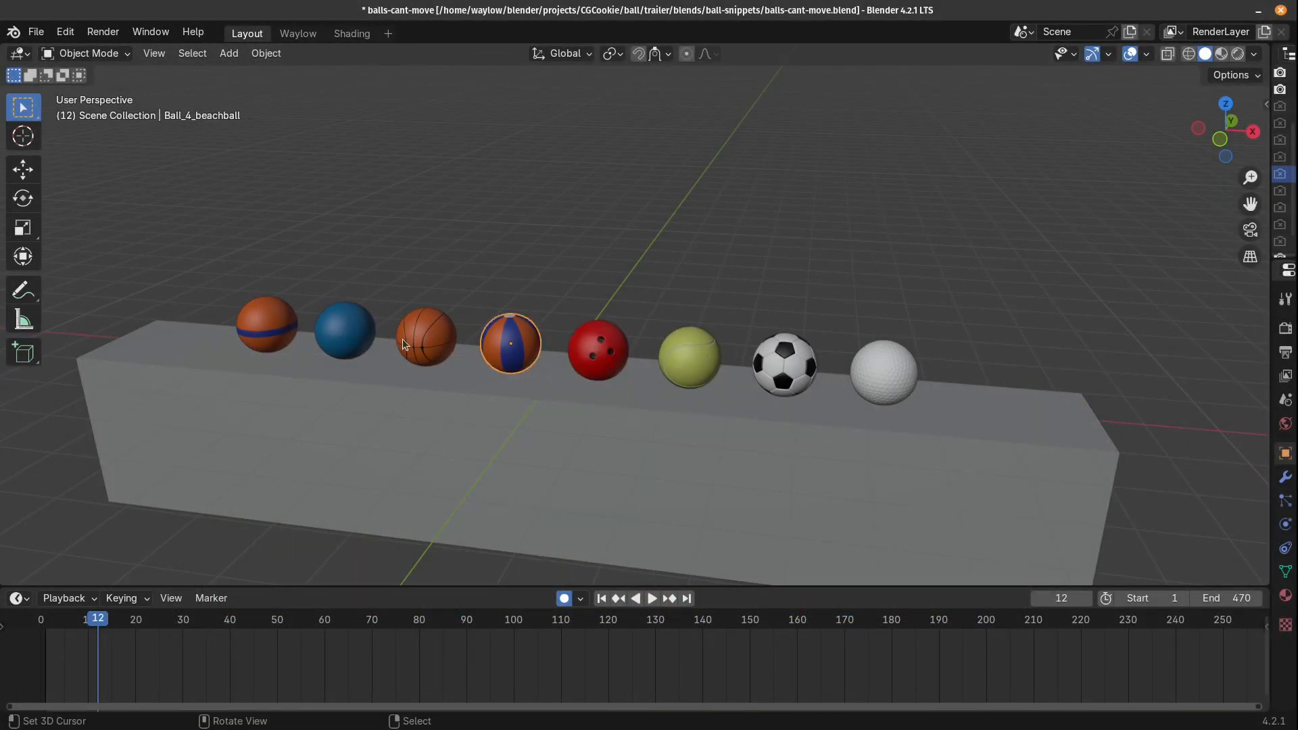
pyautogui.click(425, 337)
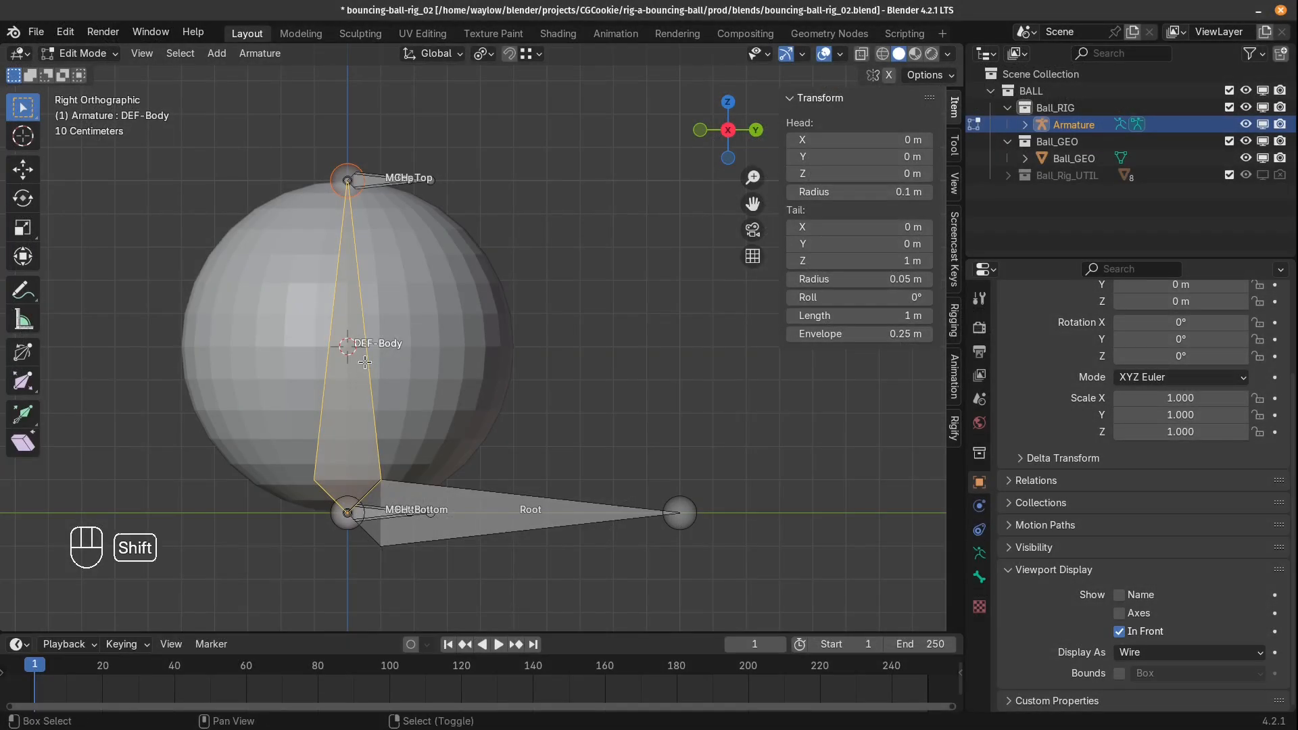
pyautogui.press('s')
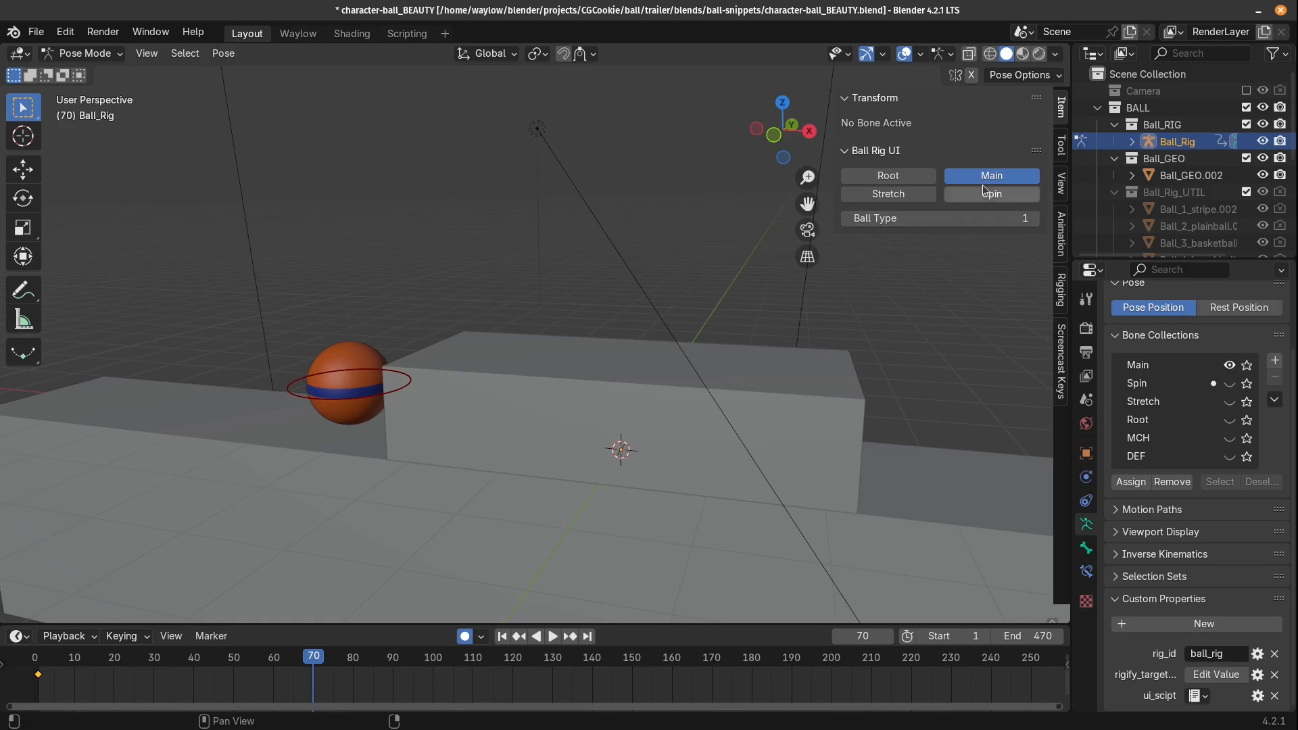
pyautogui.click(991, 193)
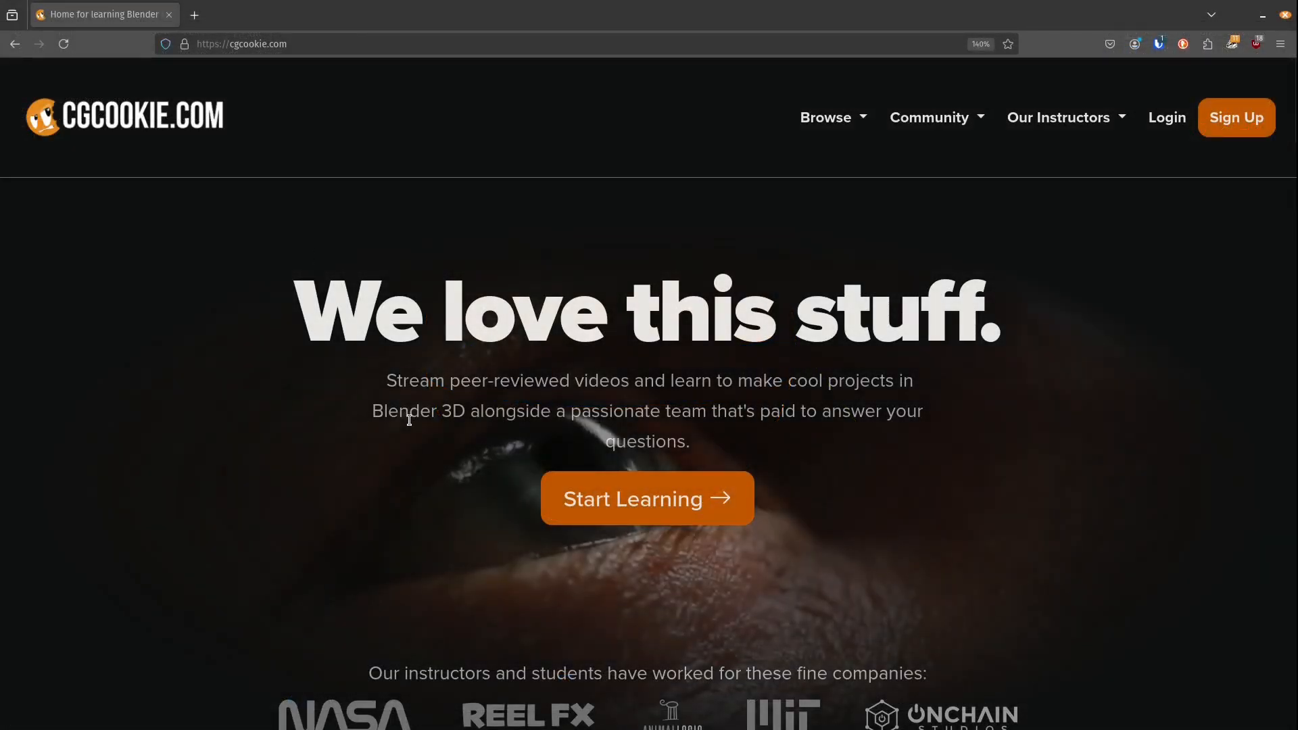
# Open the CORE | Fundamentals of Rigging in Blender course page and scroll to Rigging Concepts.
pyautogui.click(646, 498)
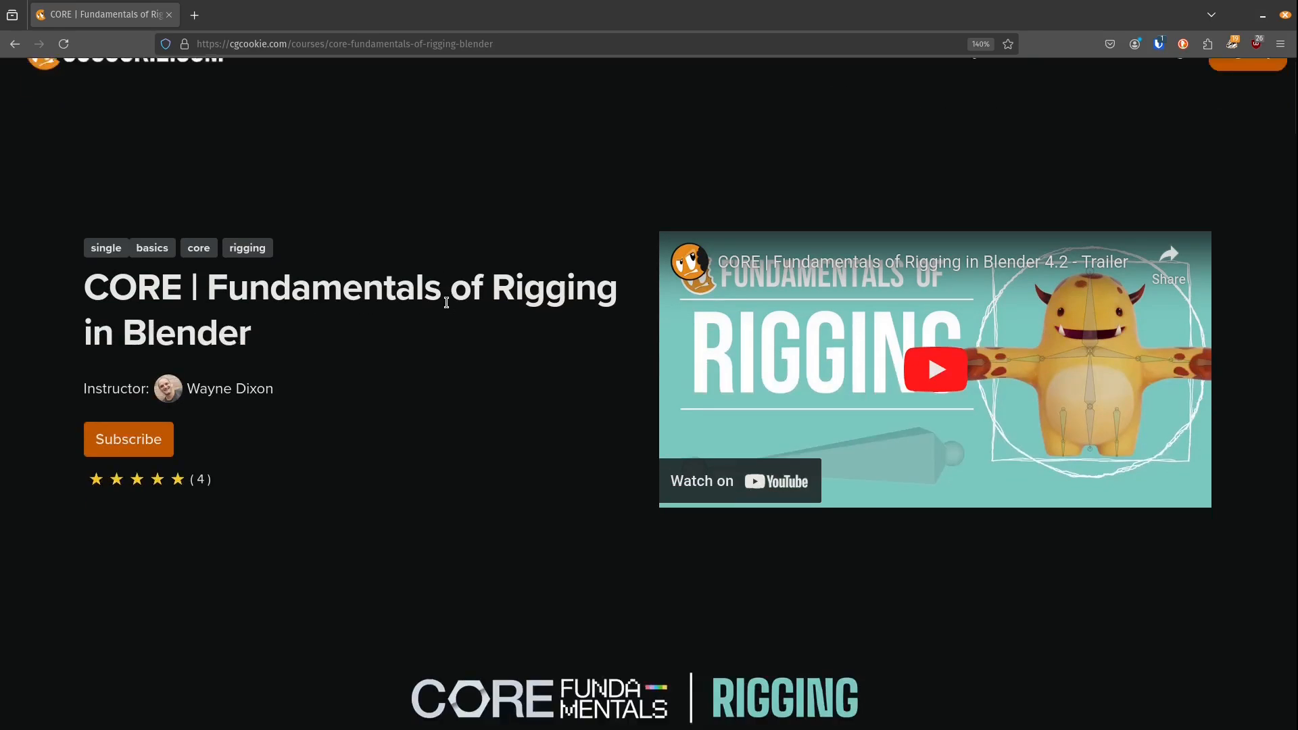
pyautogui.scroll(-3)
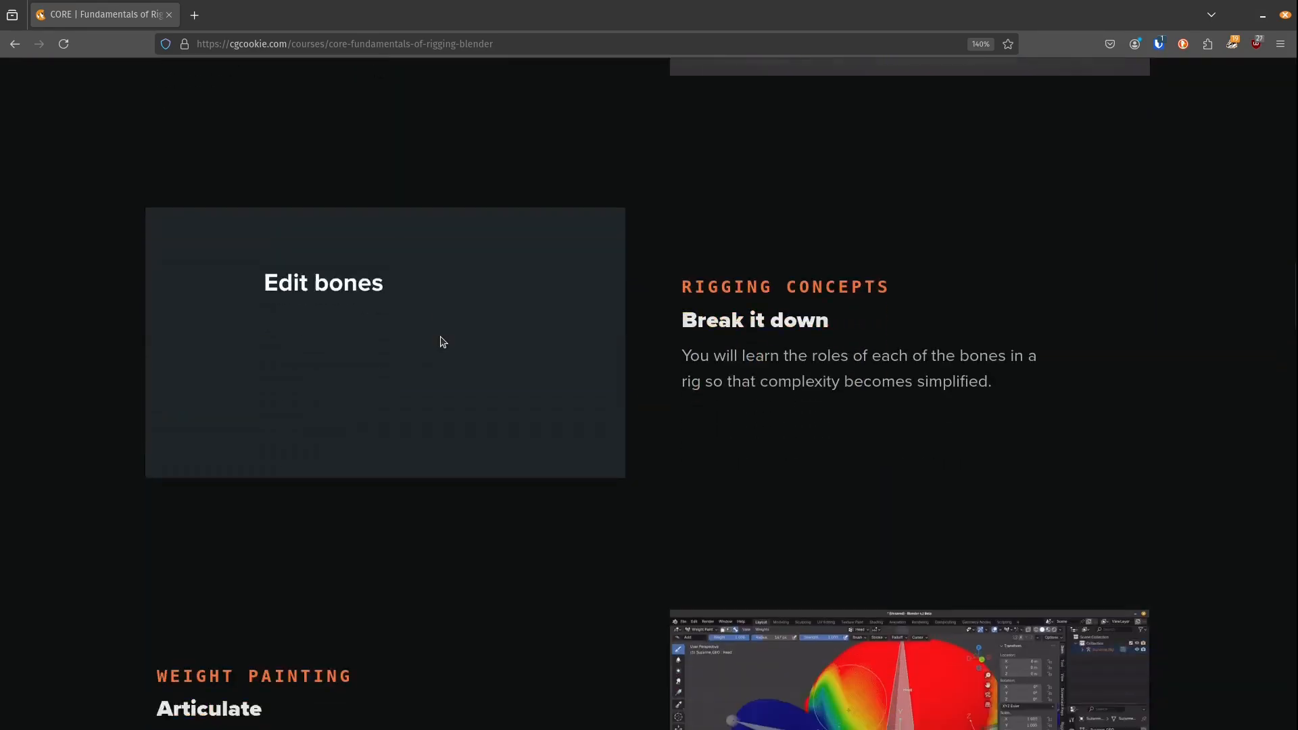
pyautogui.scroll(-3)
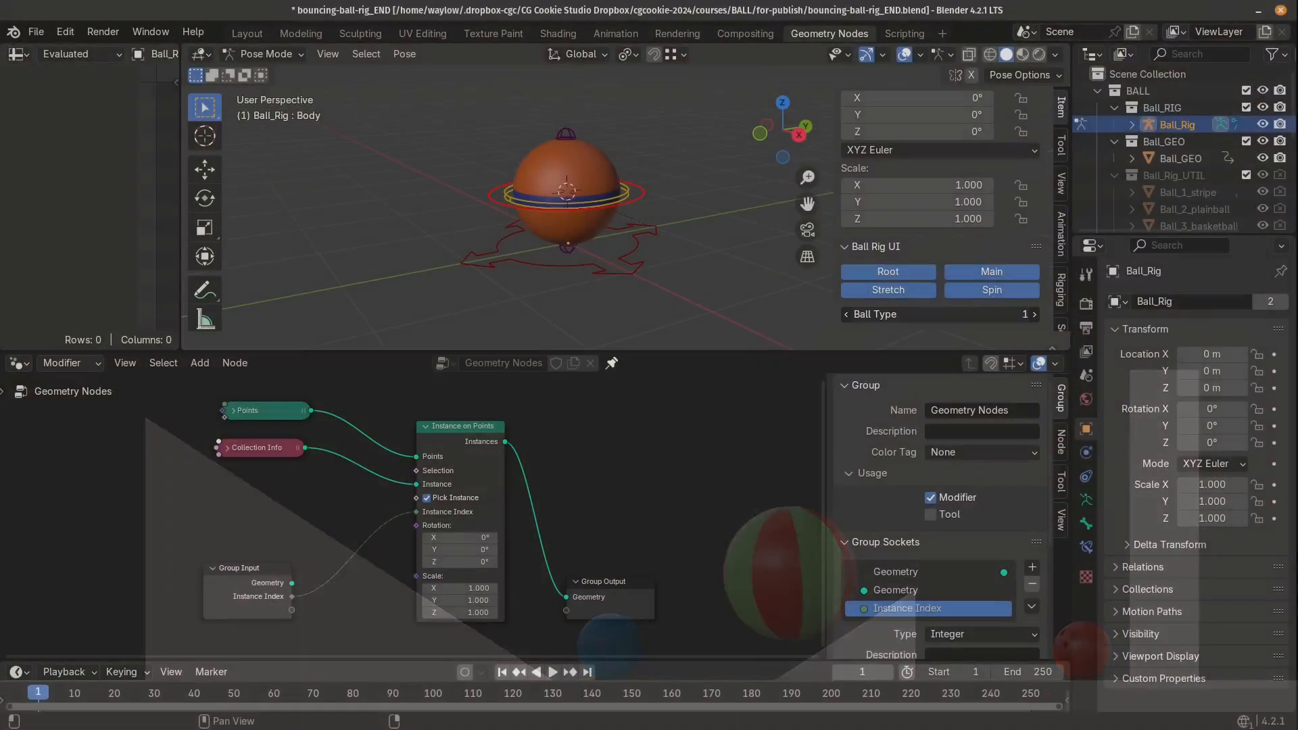
# Set Ball Type from 1 to 3 in the Ball Rig UI to show the basketball.
pyautogui.click(1033, 314)
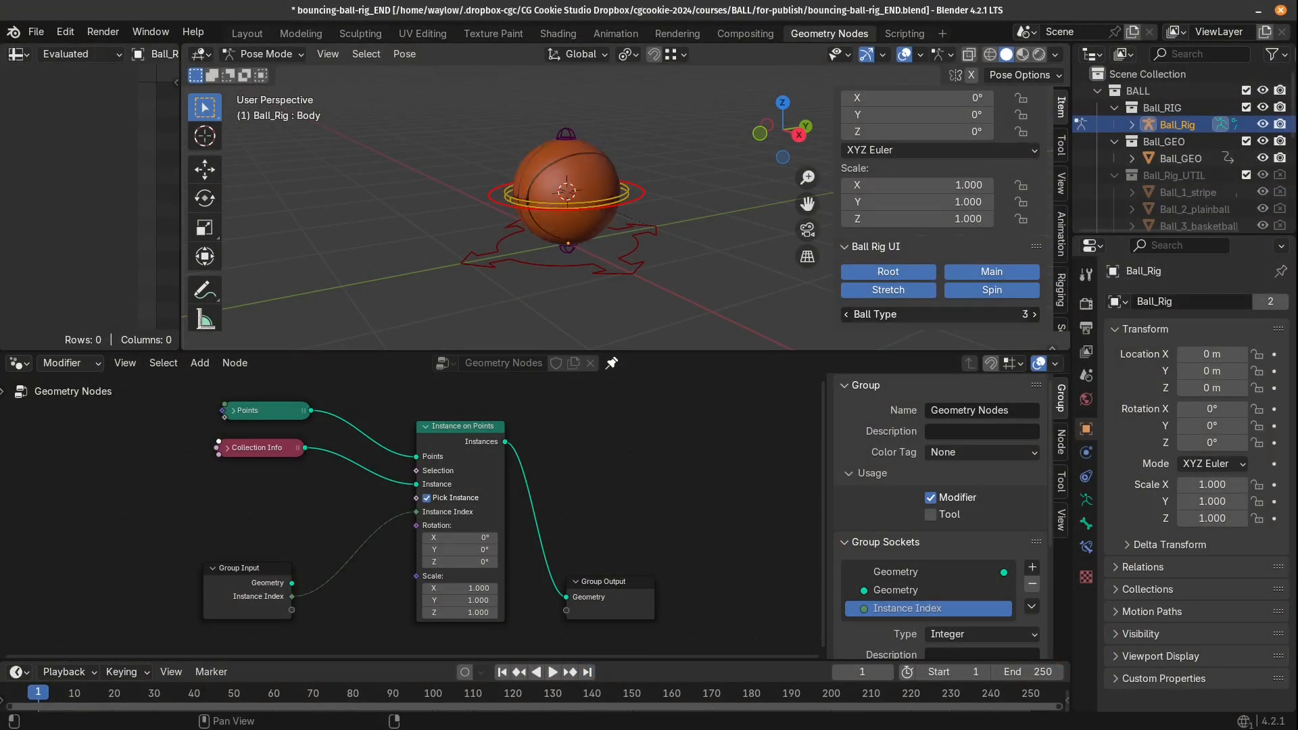